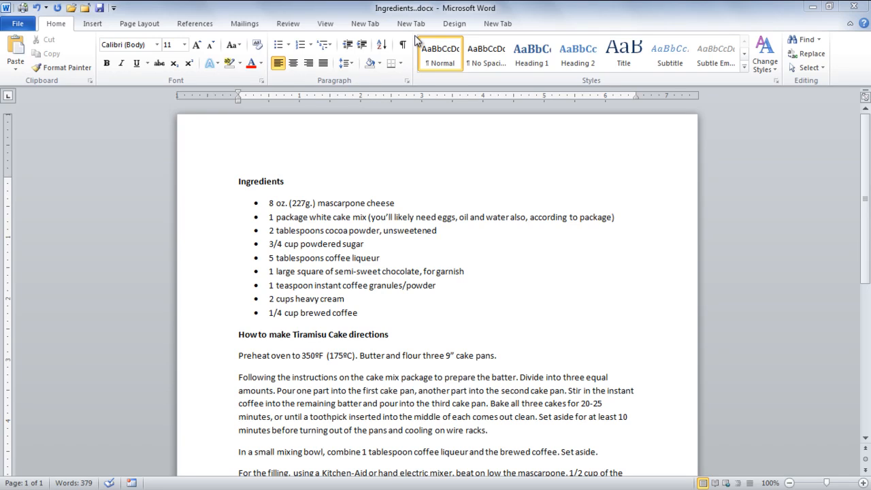
mouse_move(416, 39)
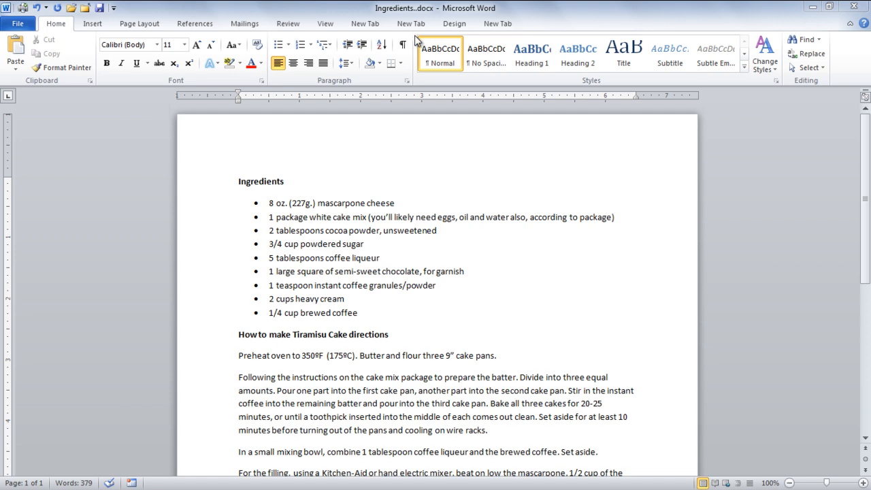
Open the Macros menu on the View tab.
click(325, 23)
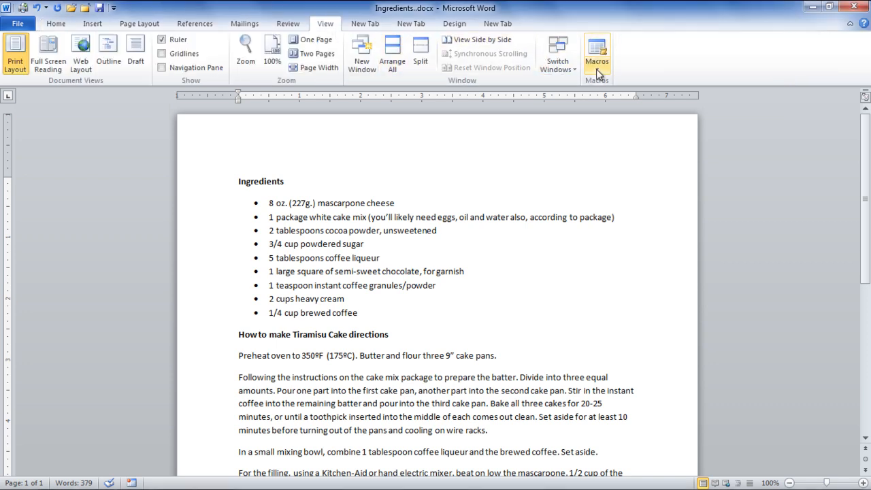
click(597, 65)
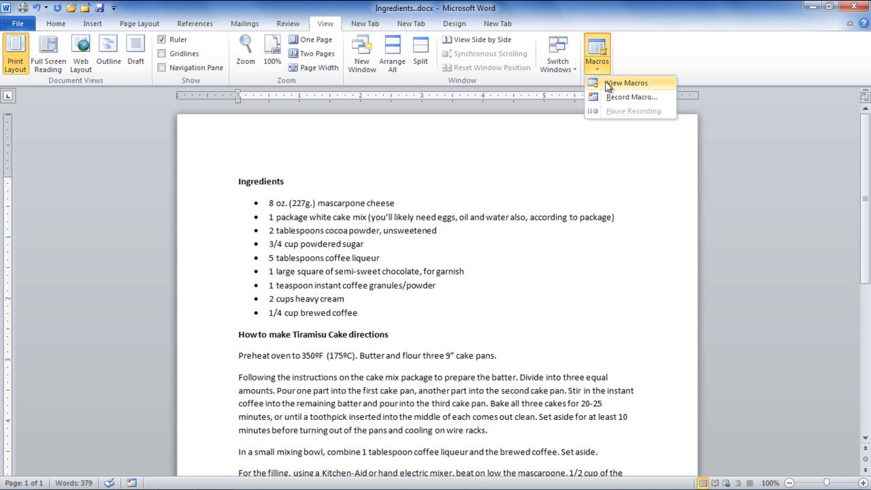
Start Record Macro and rename the macro to Macro22.
click(631, 97)
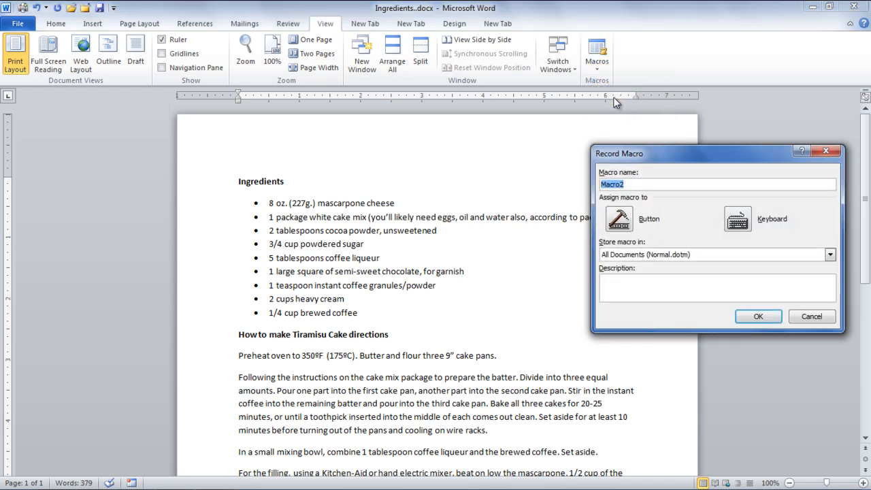
click(650, 184)
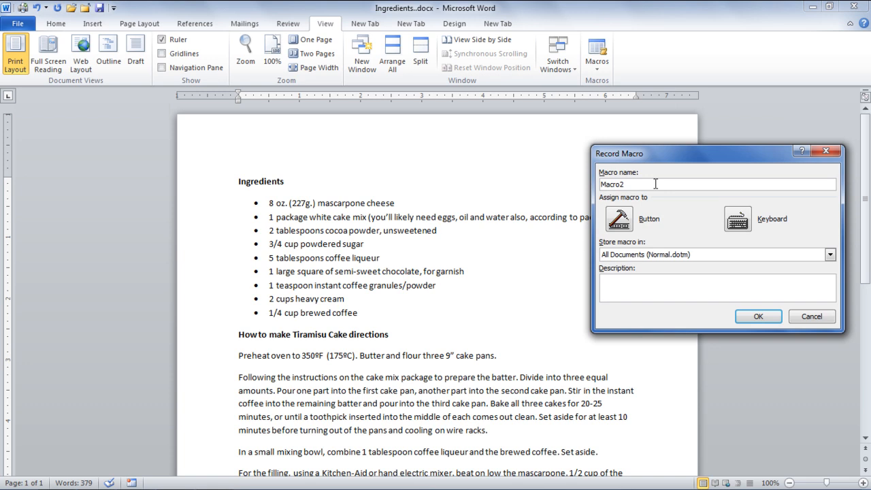
text(2)
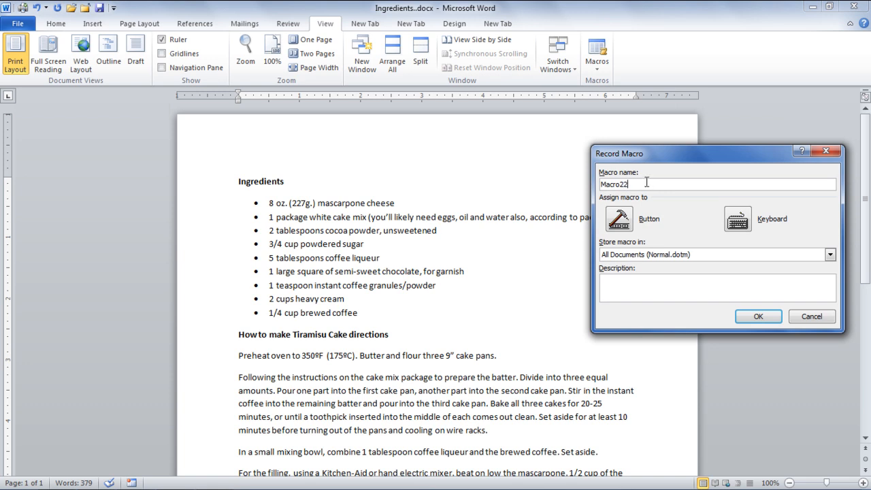
mouse_move(683, 226)
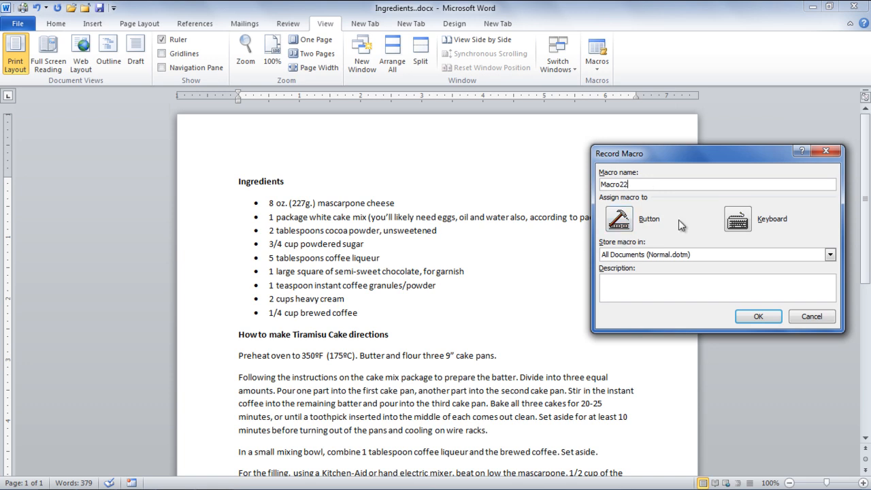
mouse_move(645, 226)
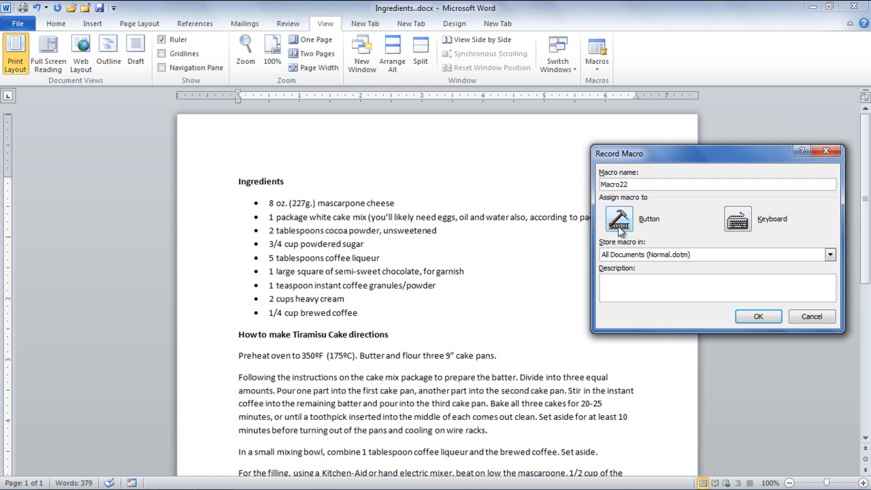
mouse_move(620, 228)
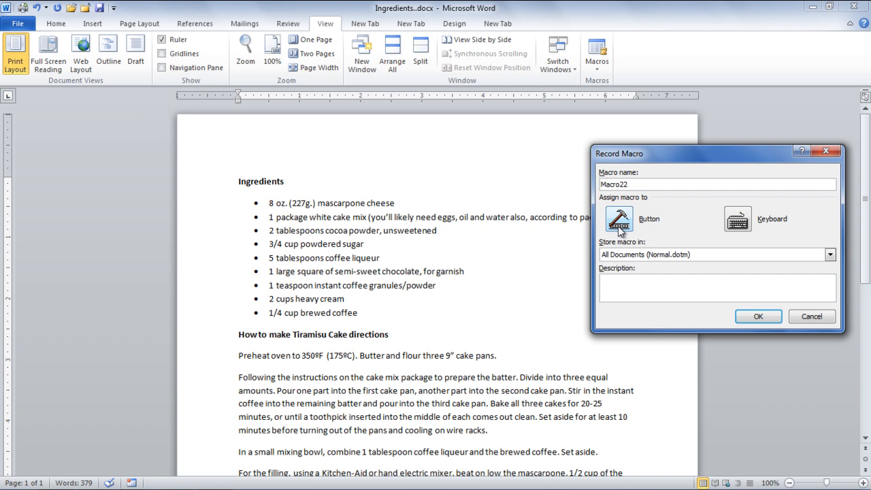
Add Normal.NewMacros.Macro22 to the Quick Access Toolbar and select it.
click(619, 219)
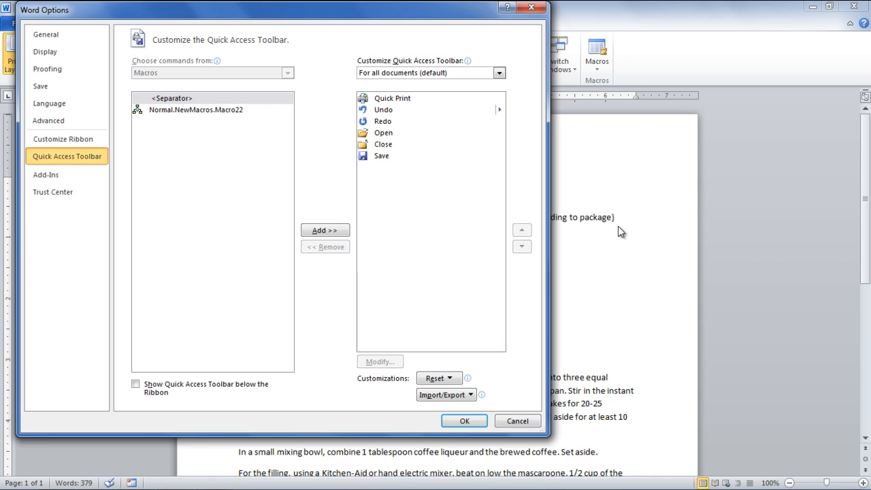
mouse_move(167, 115)
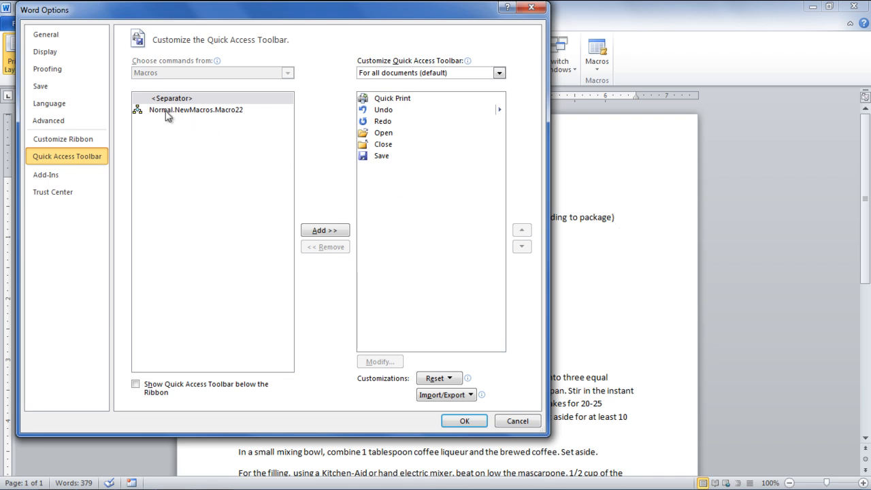
click(196, 110)
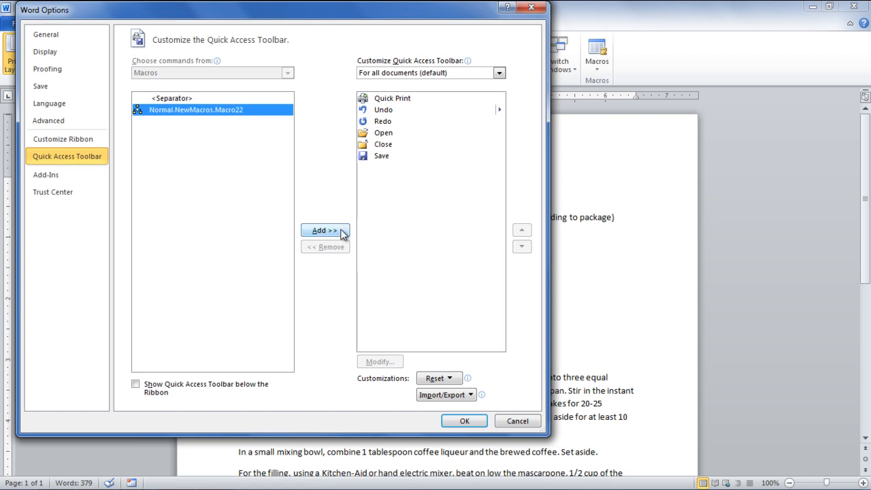
click(325, 230)
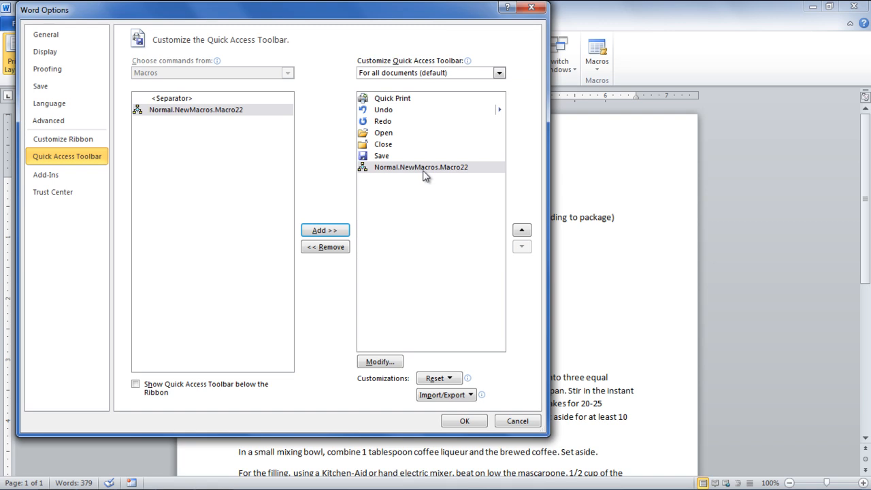
mouse_move(429, 176)
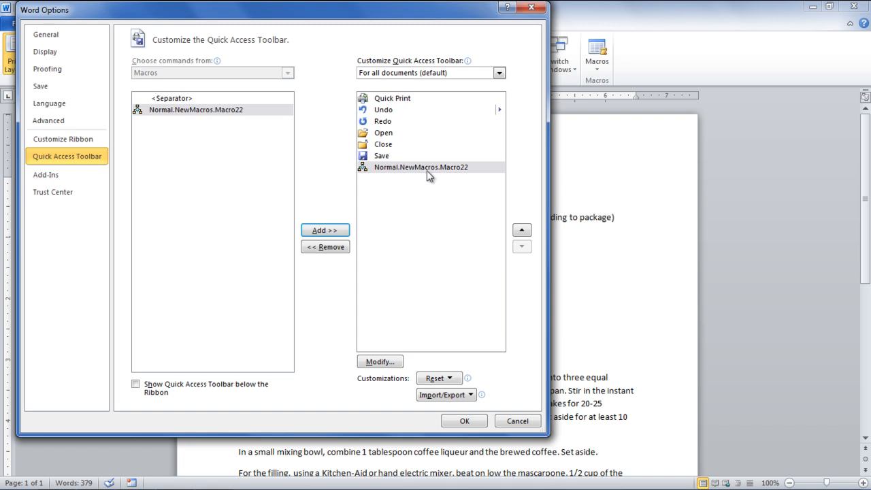
click(420, 167)
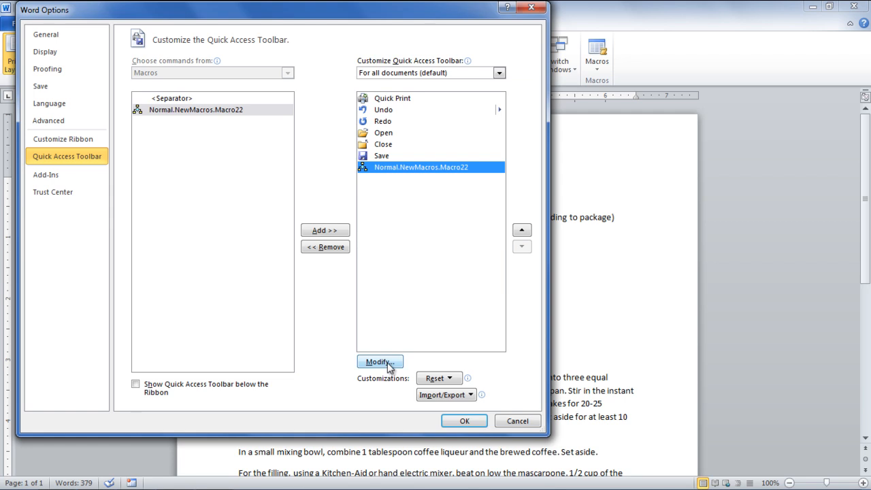
Give the Macro22 button a smiley icon and display name 'ingridients', then apply.
click(380, 361)
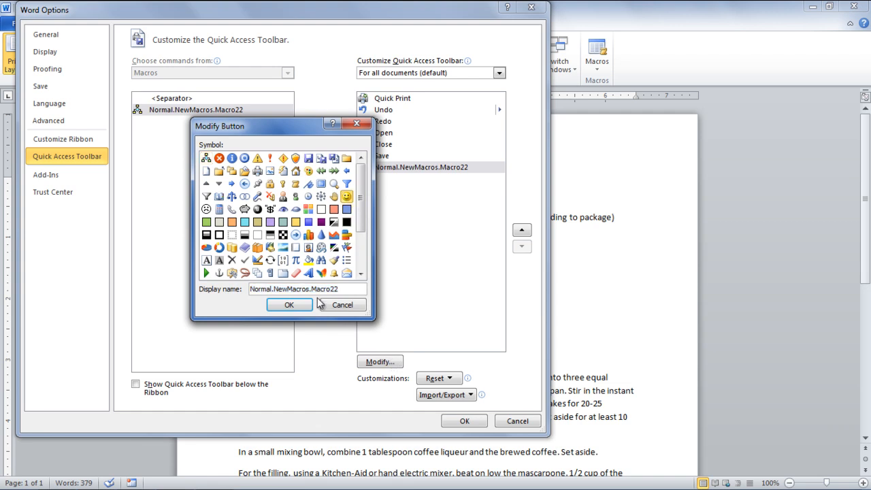
text(ingridients)
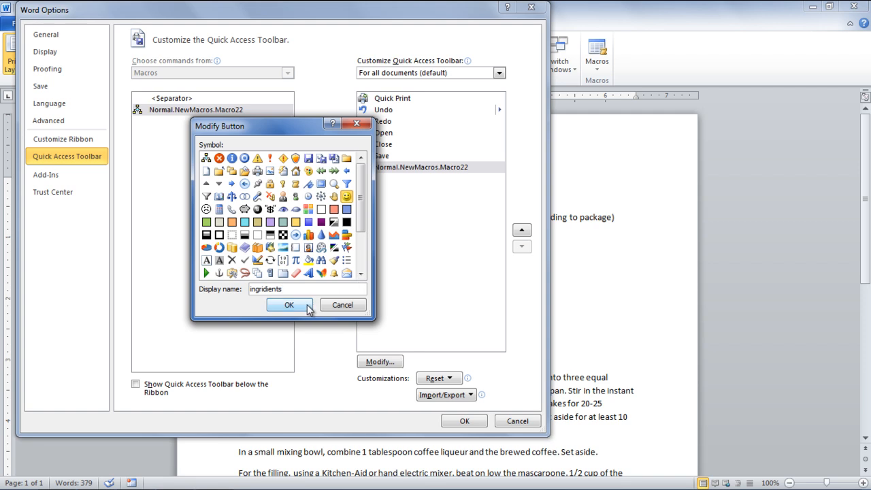
click(289, 304)
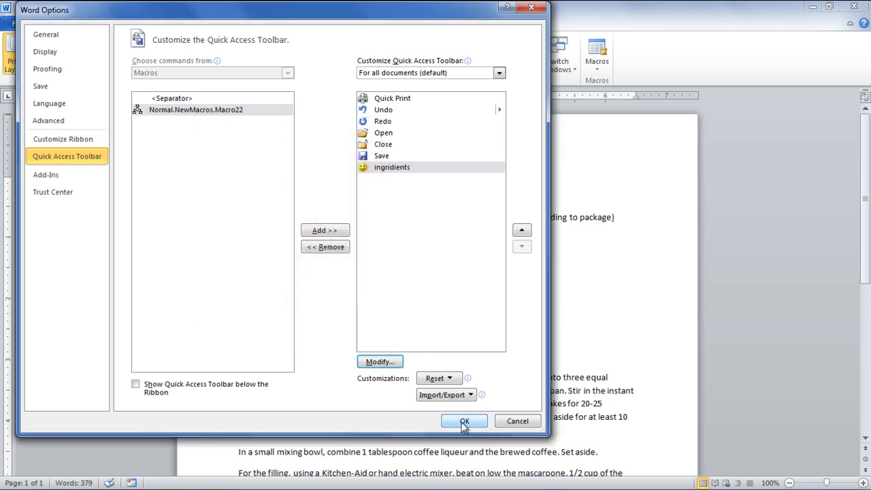
click(465, 421)
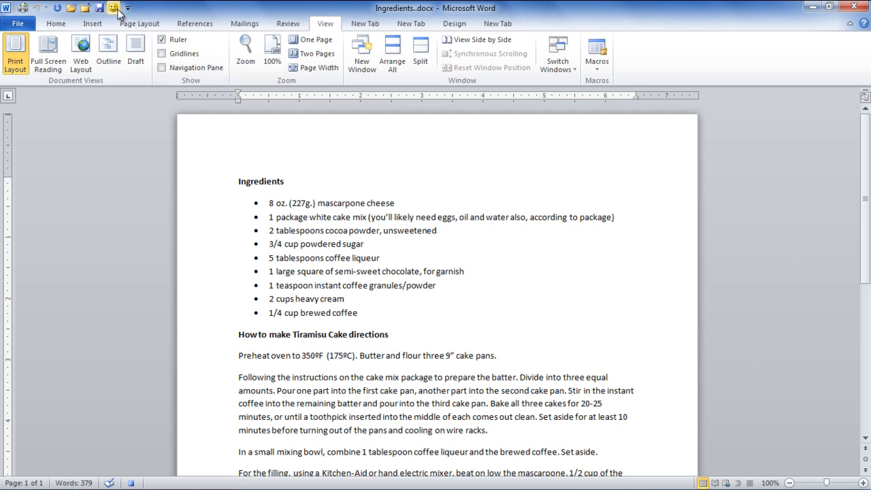
mouse_move(115, 7)
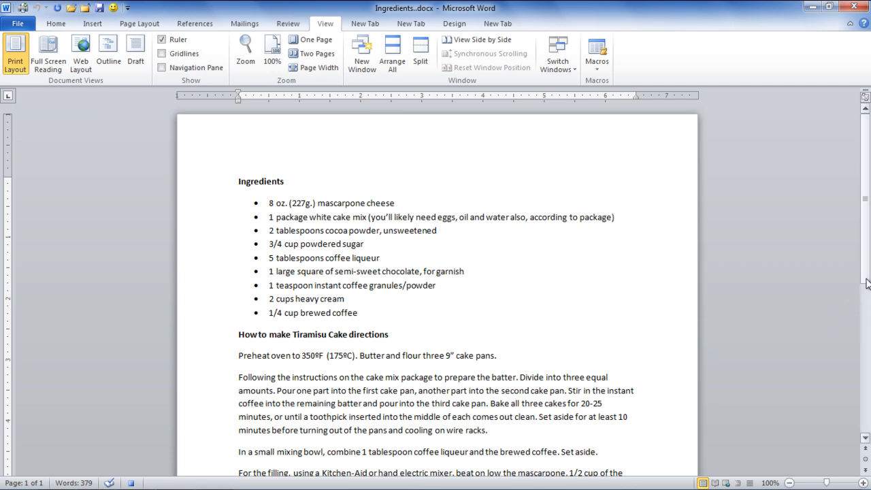
Type the sentence about peeling semi-sweet chocolate curls to garnish the cake at the end.
scroll(down, 3)
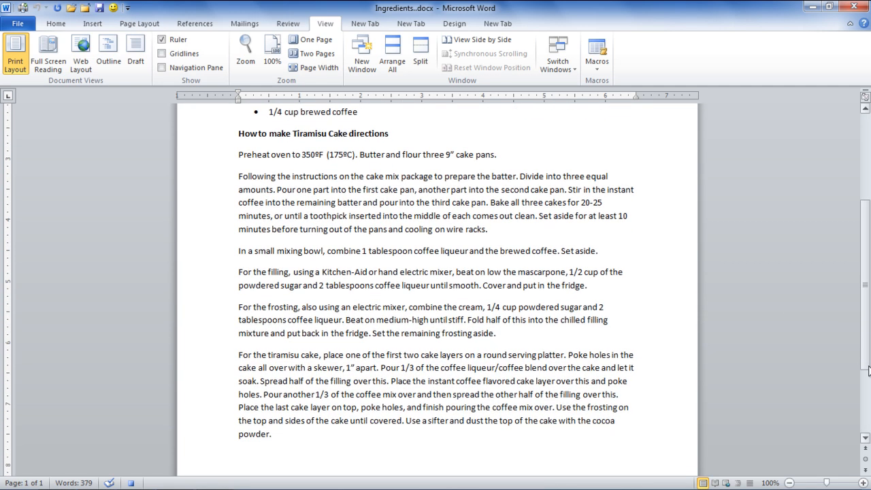
scroll(down, 3)
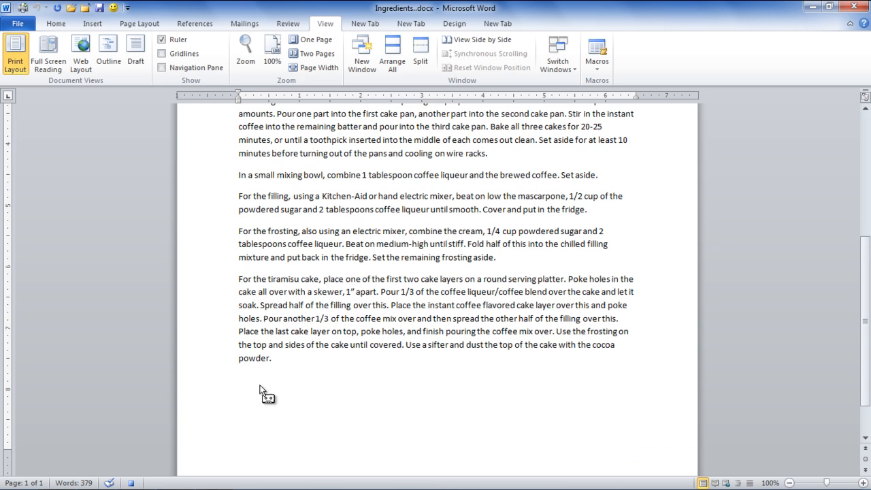
text(Use th)
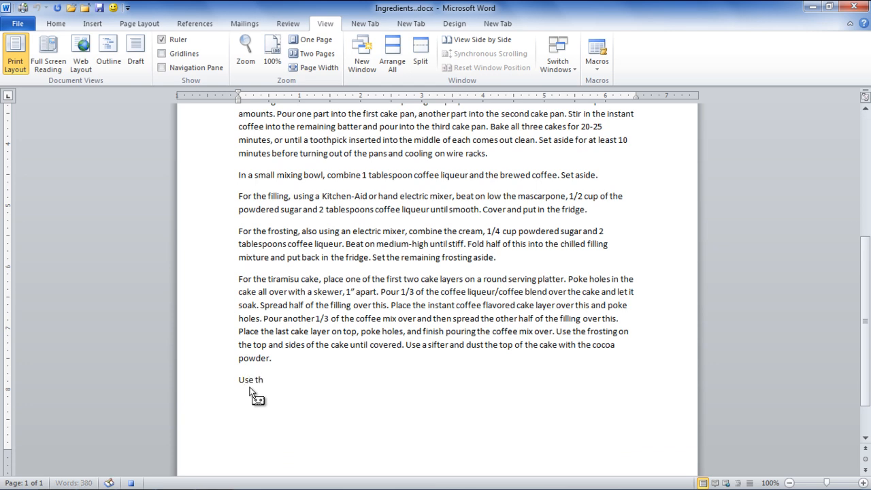
text(e sharp knife and peel off curls from the semi sweet)
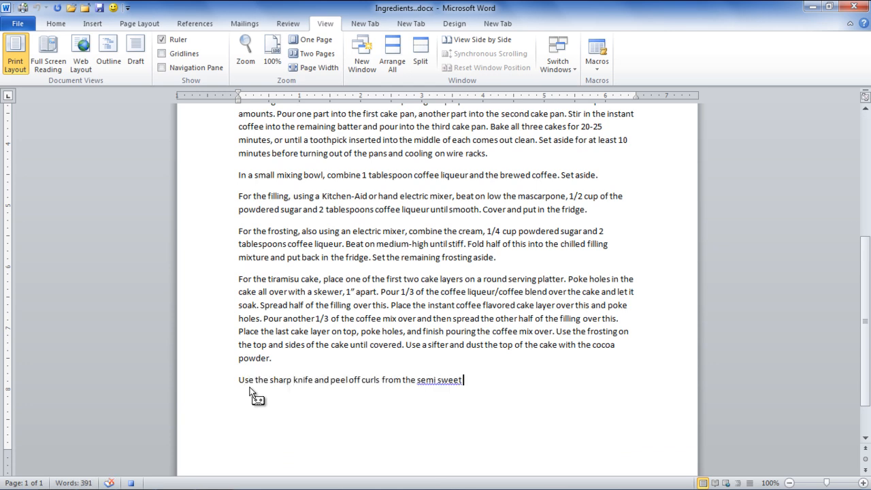
text(chocolate square. Garnish th)
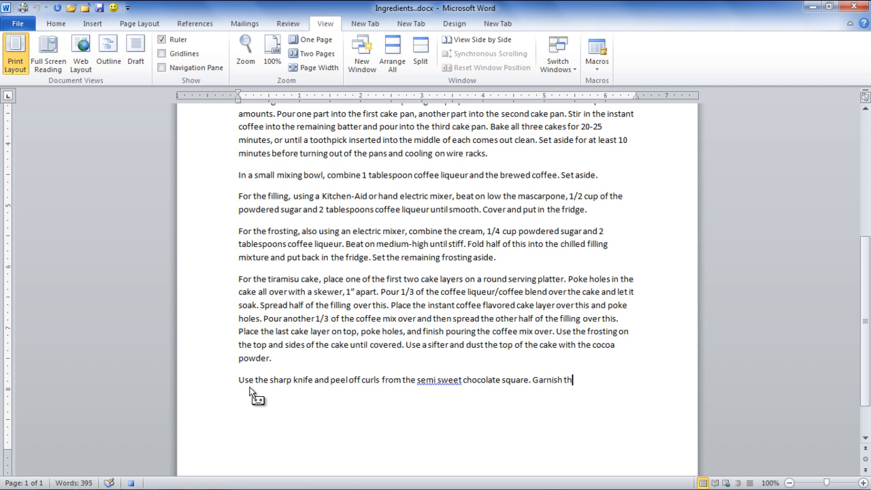
text(e cake with curl.)
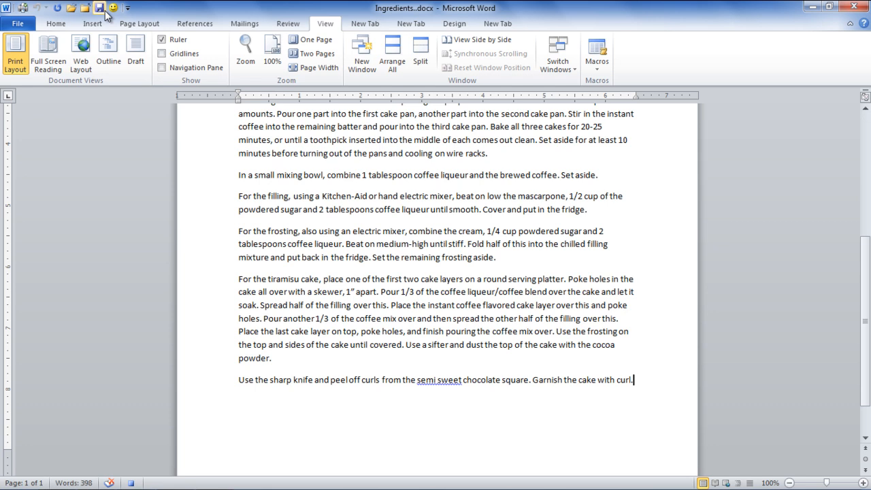
mouse_move(99, 8)
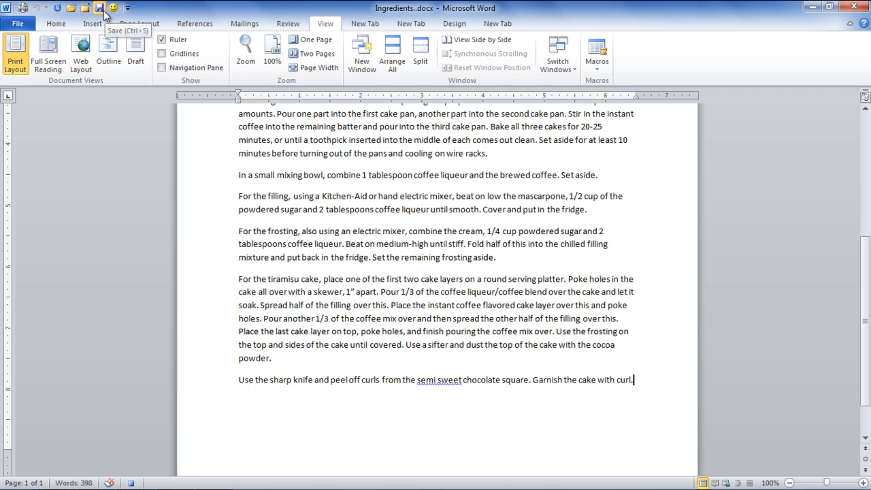
mouse_move(597, 54)
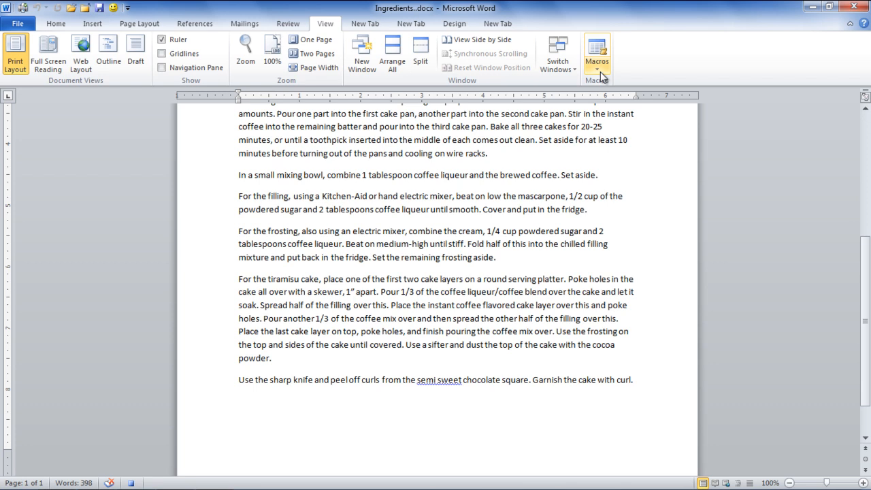
Choose Stop Recording from the Macros menu.
click(597, 54)
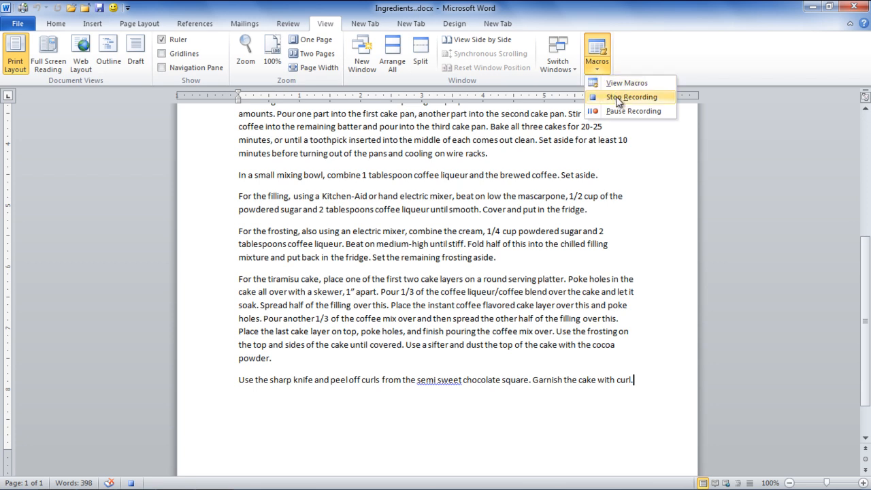
click(631, 97)
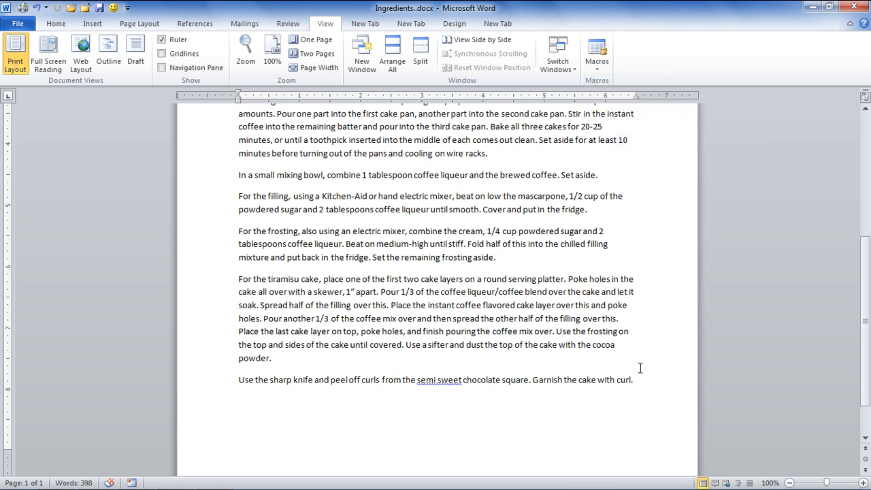